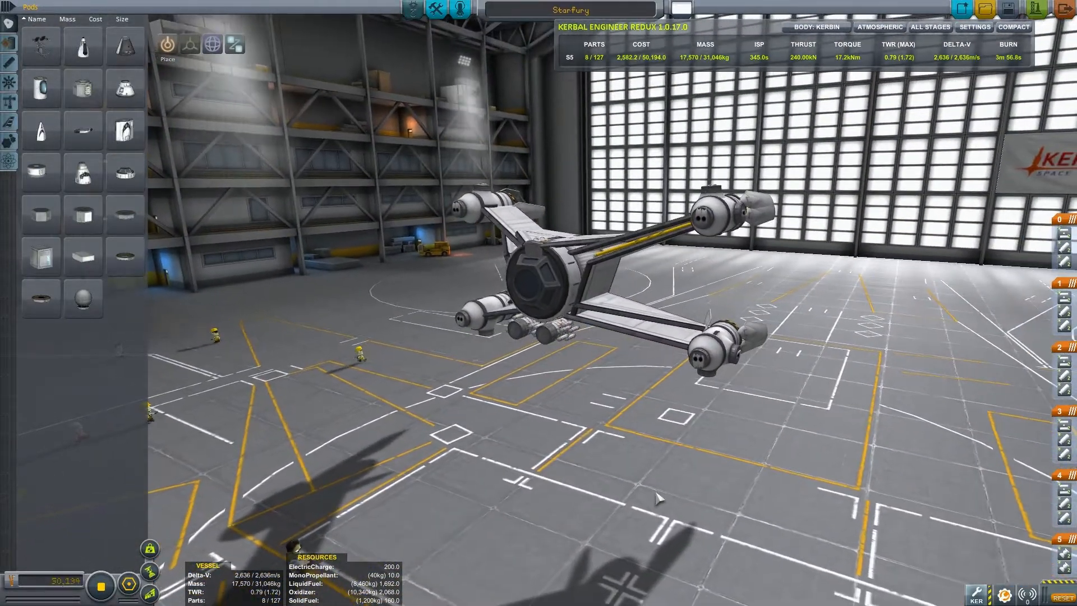
mouse_move(556, 341)
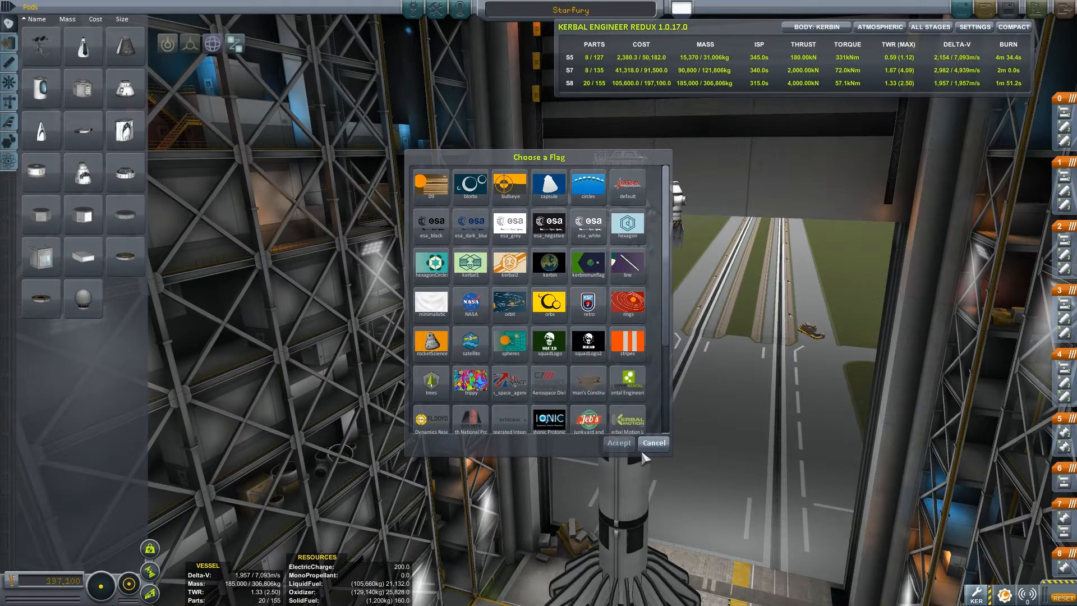
Cancel the Choose a Flag dialog without changing the Starfury's mission flag
left_click(618, 442)
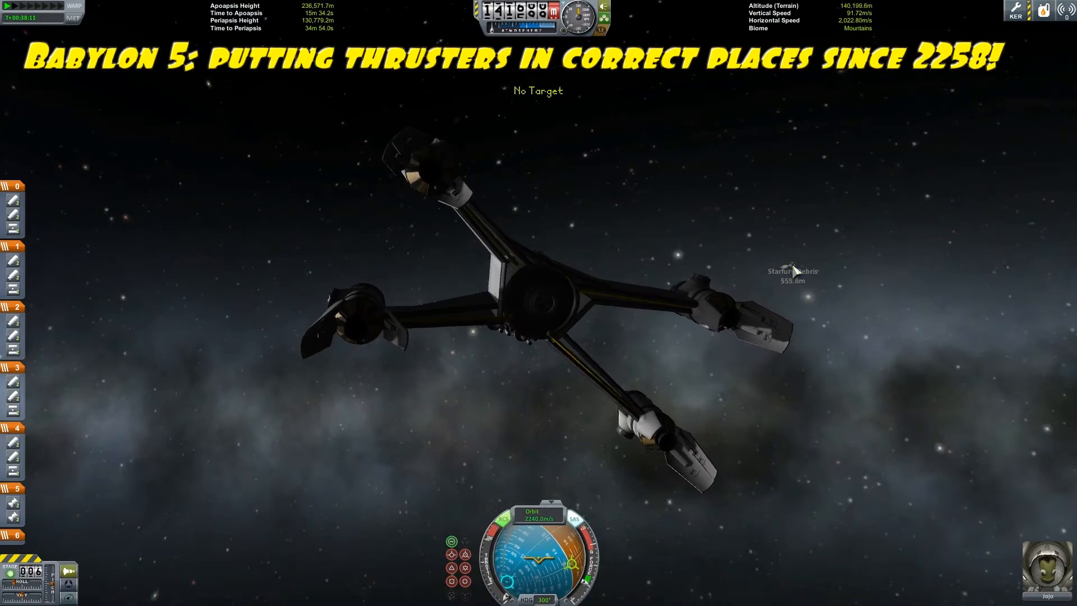
Target the launcher debris and close the Starfury to about 330 metres with RCS
left_click(792, 272)
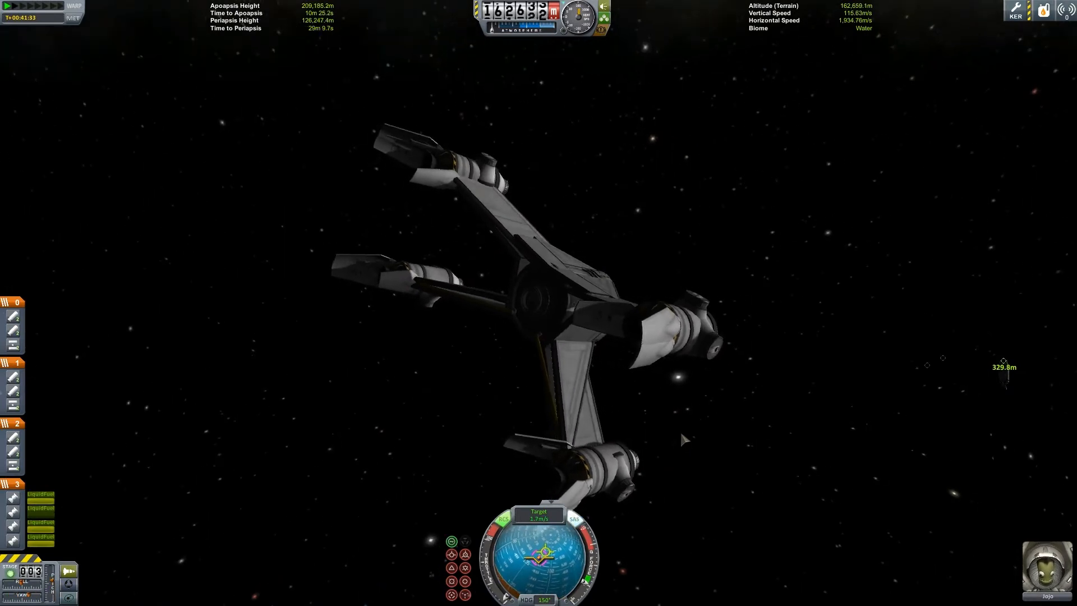
key("F2")
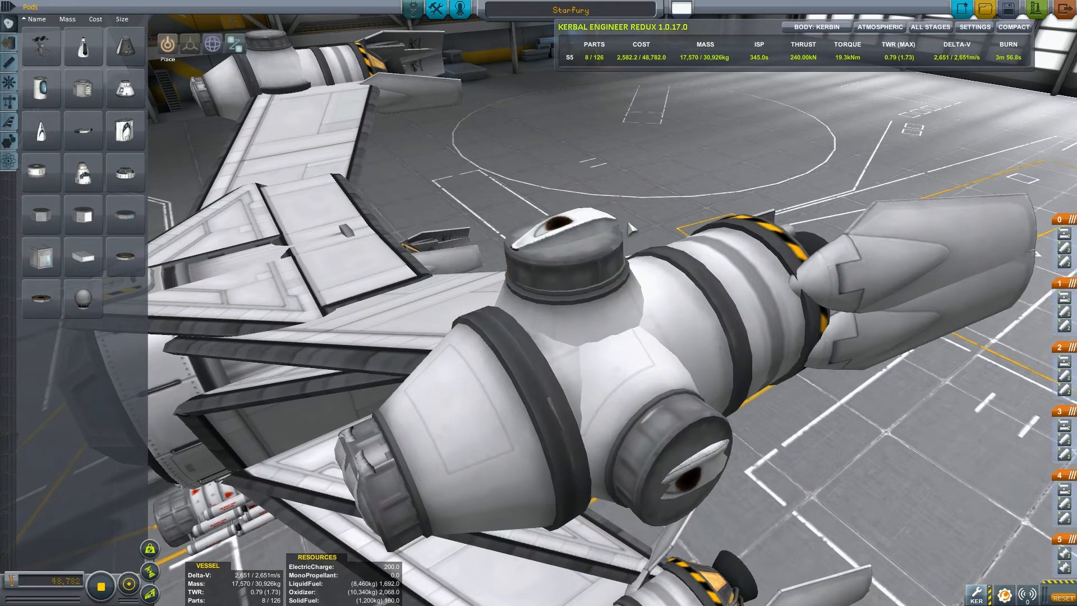
mouse_move(630, 227)
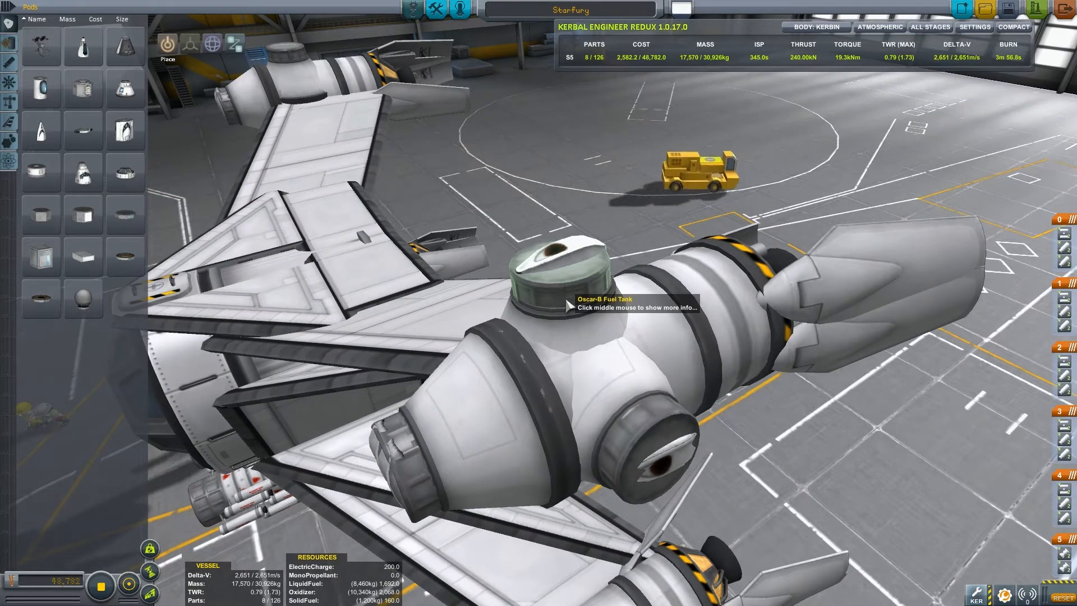
mouse_move(560, 269)
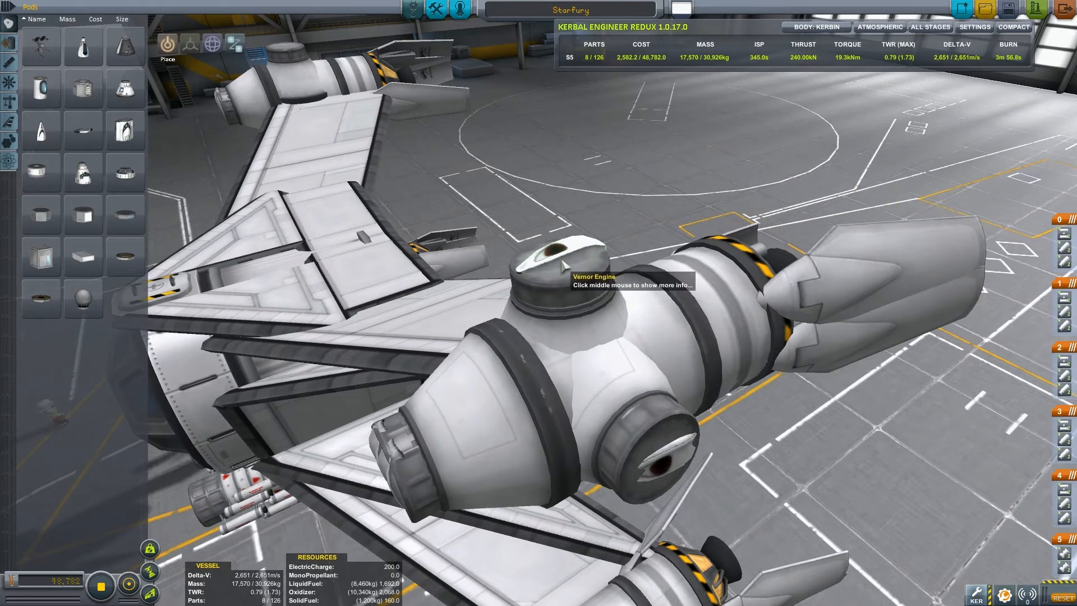
mouse_move(556, 272)
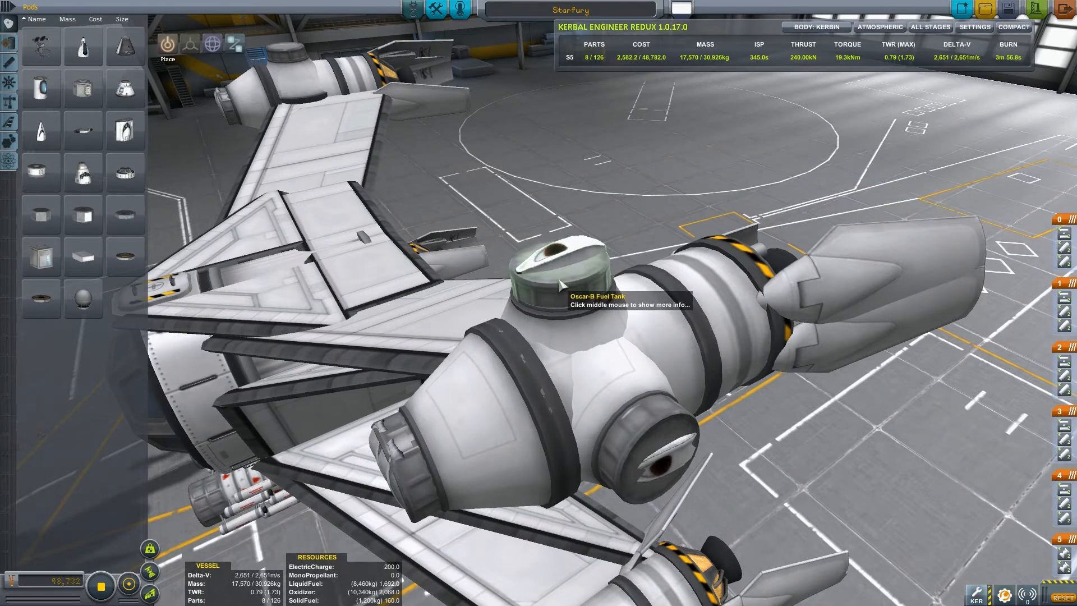
mouse_move(560, 269)
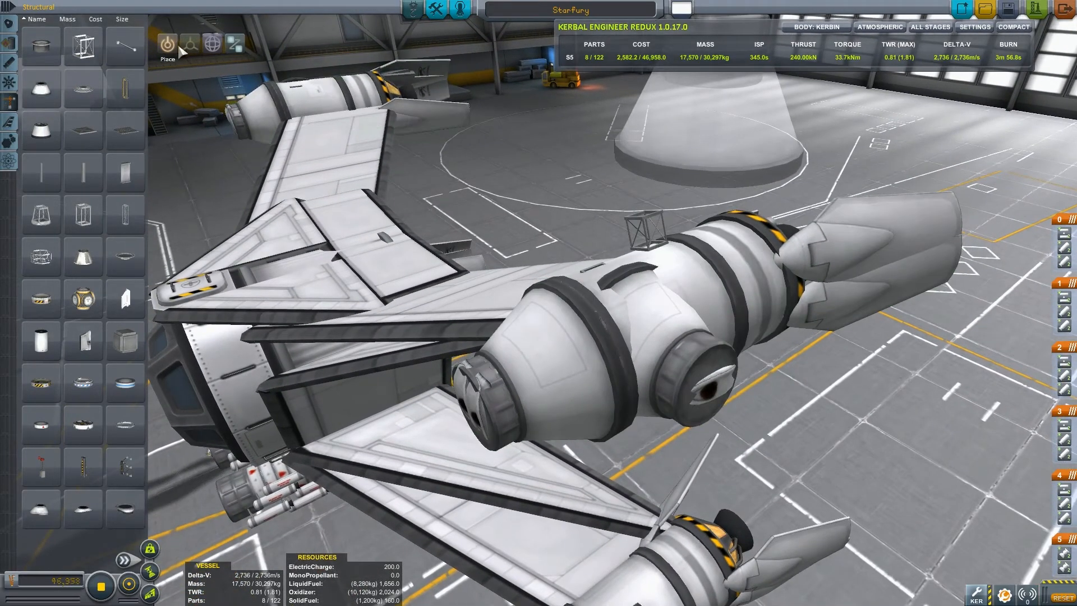
left_click(188, 44)
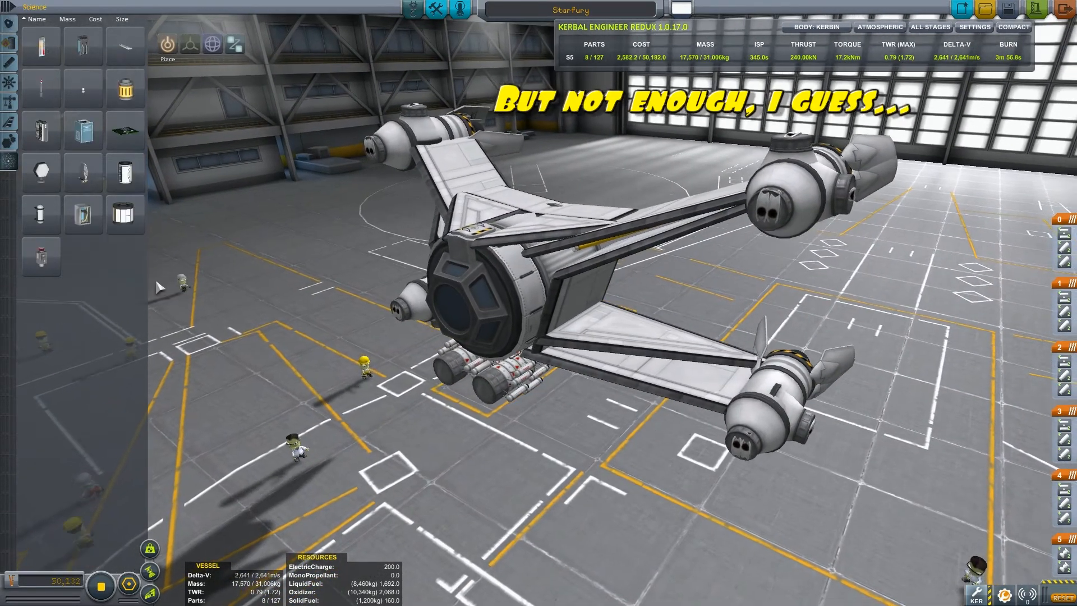
mouse_move(482, 281)
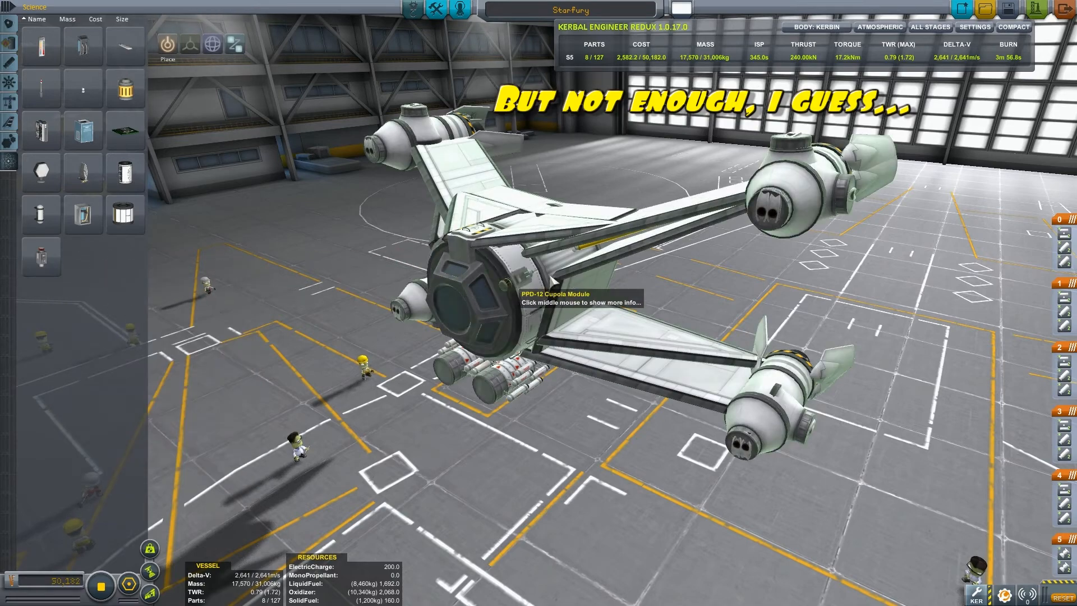